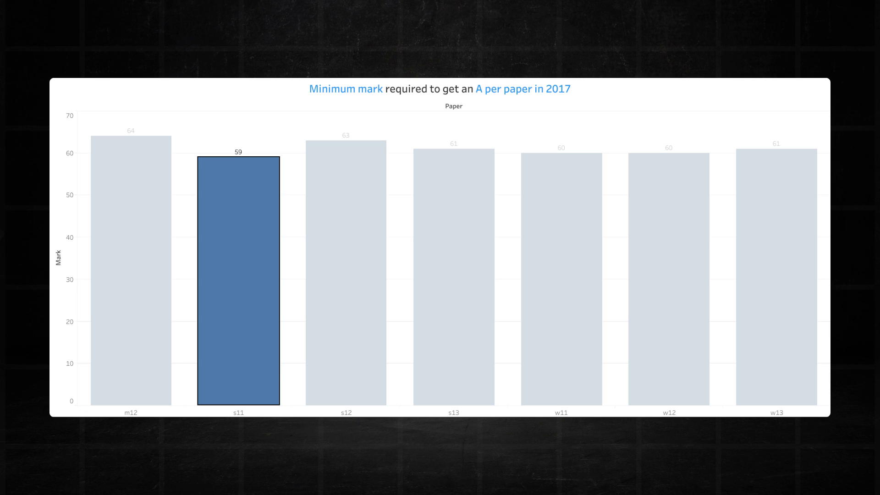
Highlight the m12 and s12 bars on the 2017 chart, then advance to 2018.
left_click(561, 269)
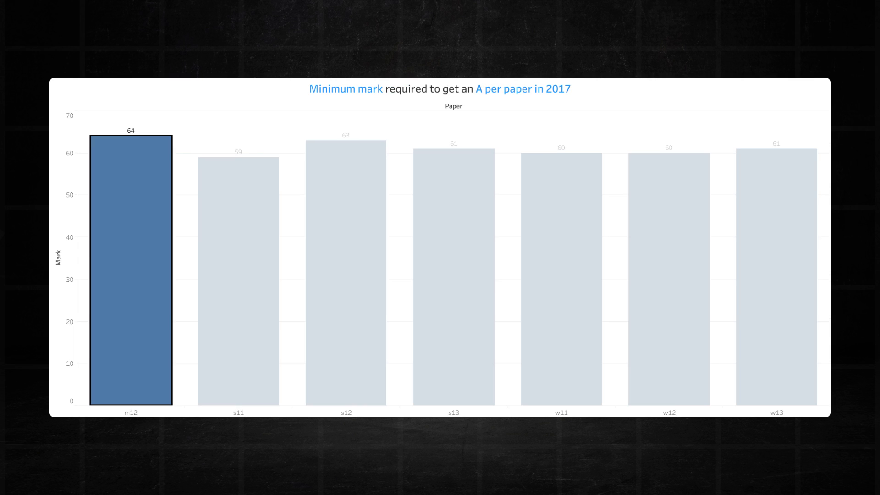
left_click(345, 269)
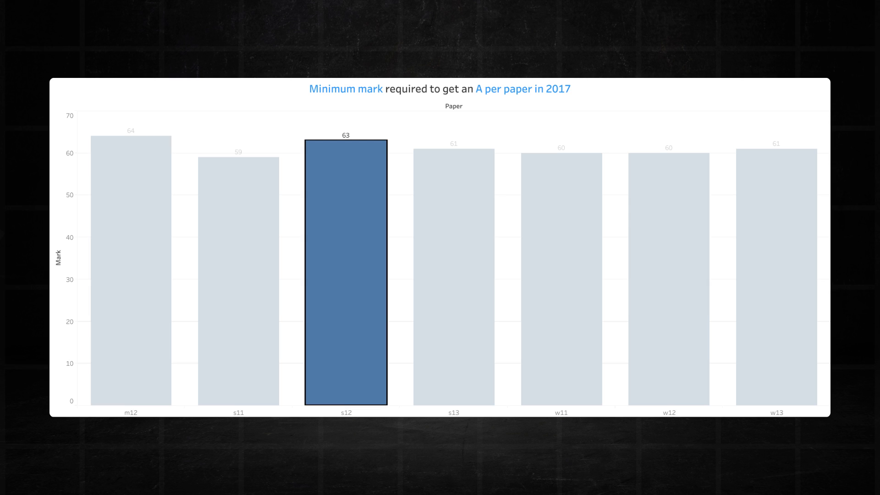
left_click(667, 270)
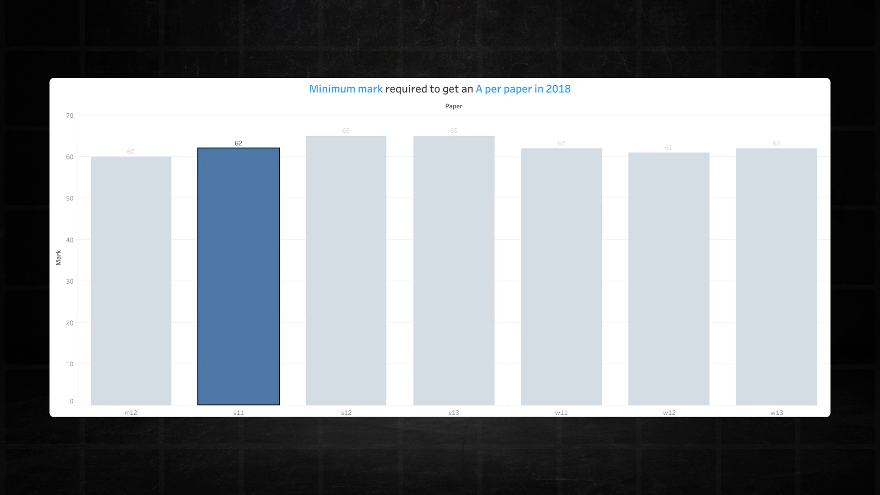
Highlight the s12 bar on the 2018 chart, then advance to 2019.
left_click(561, 270)
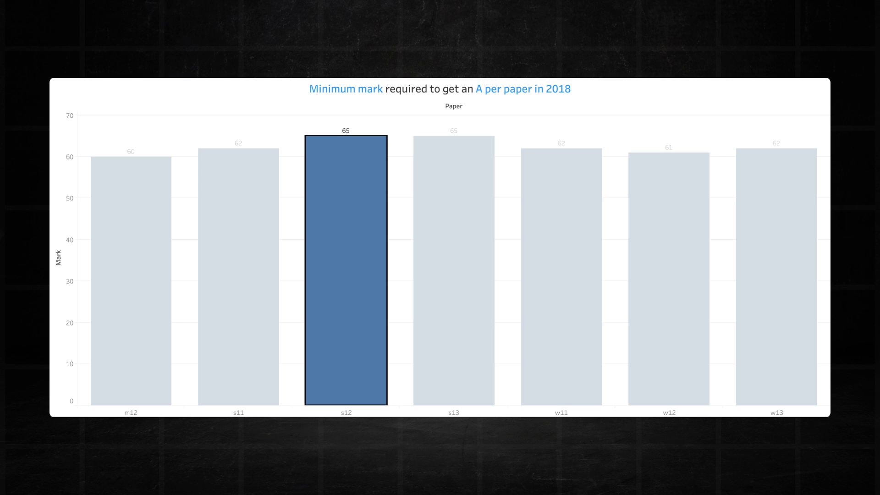
left_click(453, 269)
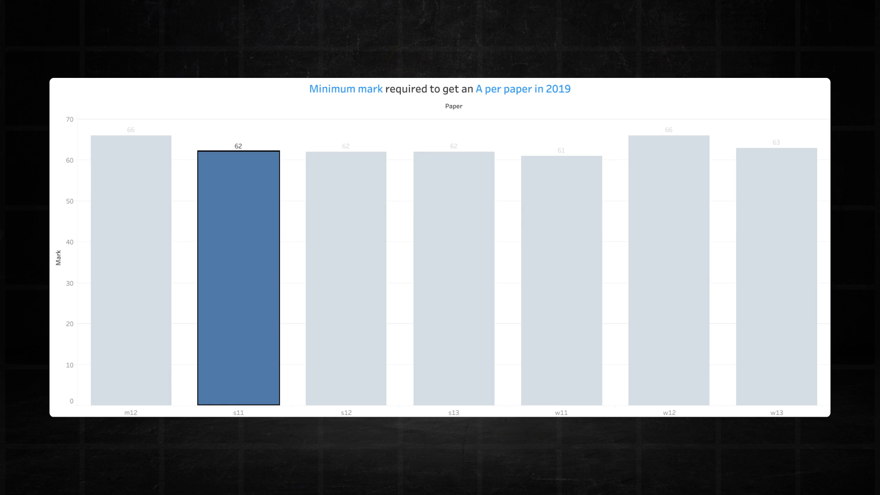
Highlight the m12, s12 and s13 bars on the 2019 chart in turn.
left_click(561, 275)
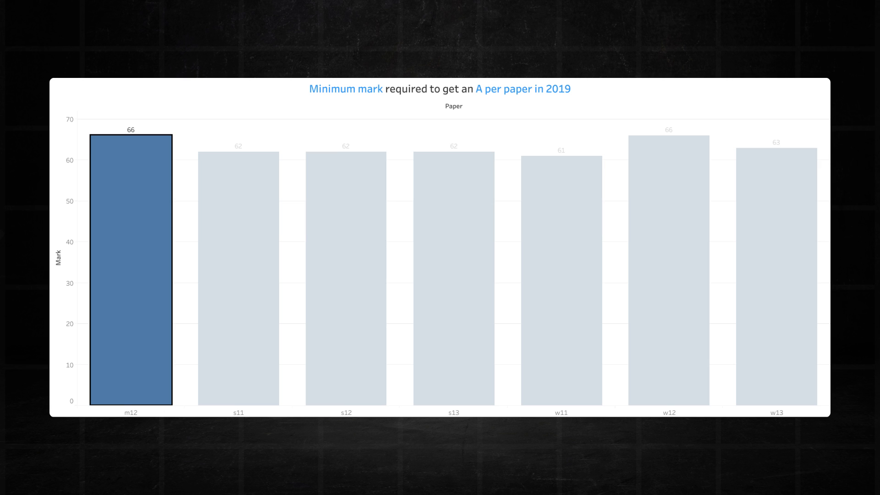
left_click(346, 269)
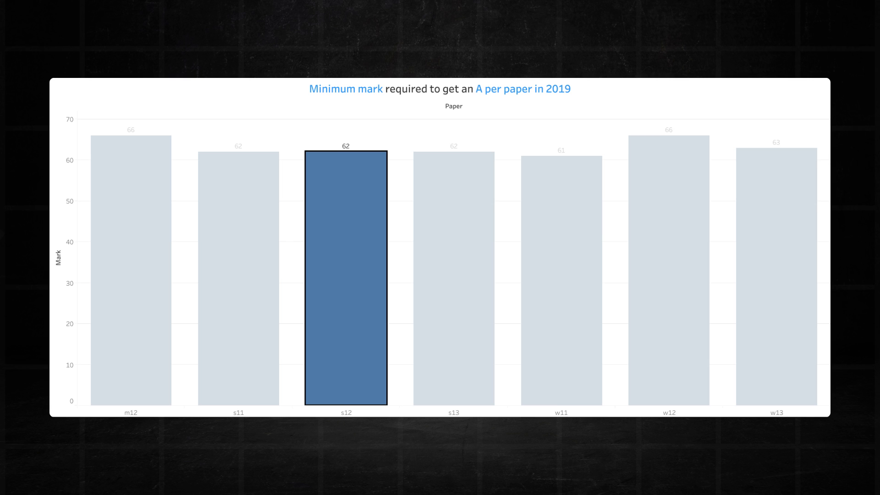
left_click(668, 264)
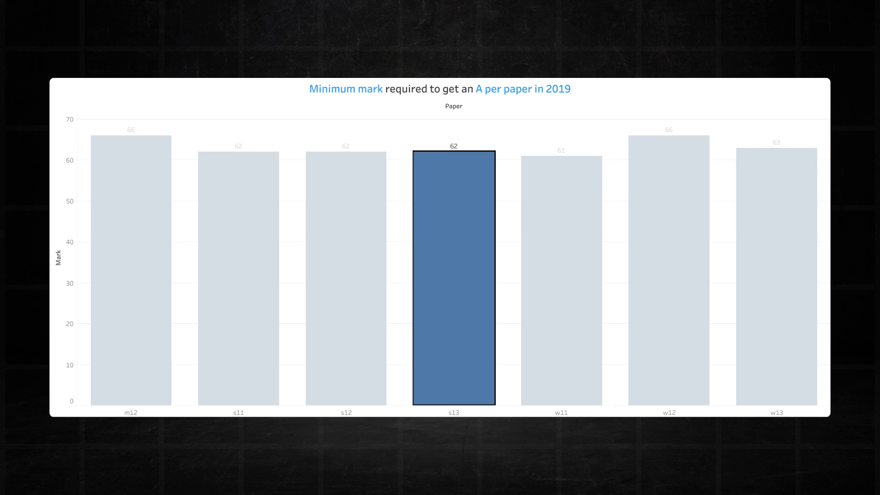
Advance from the 2019 chart to the 2023 minimum-mark chart.
left_click(776, 275)
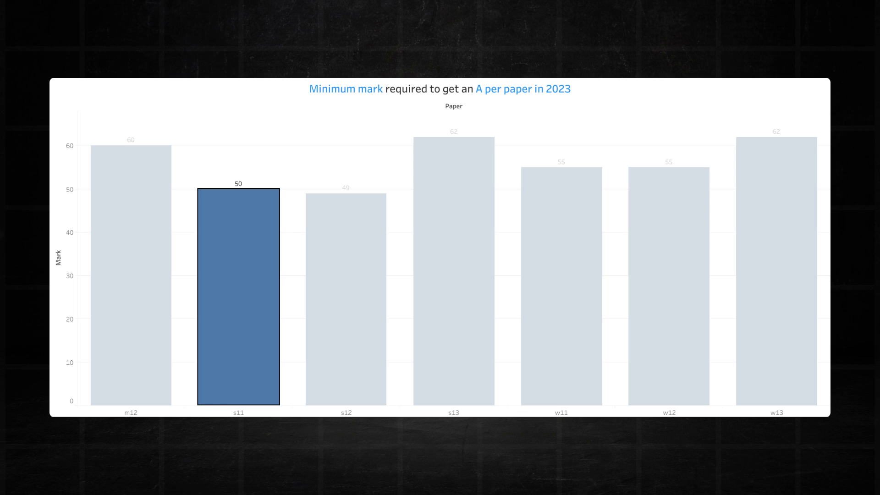
Highlight the s12 bar, then the w12 bar (minimum 55), on the 2023 chart.
left_click(560, 269)
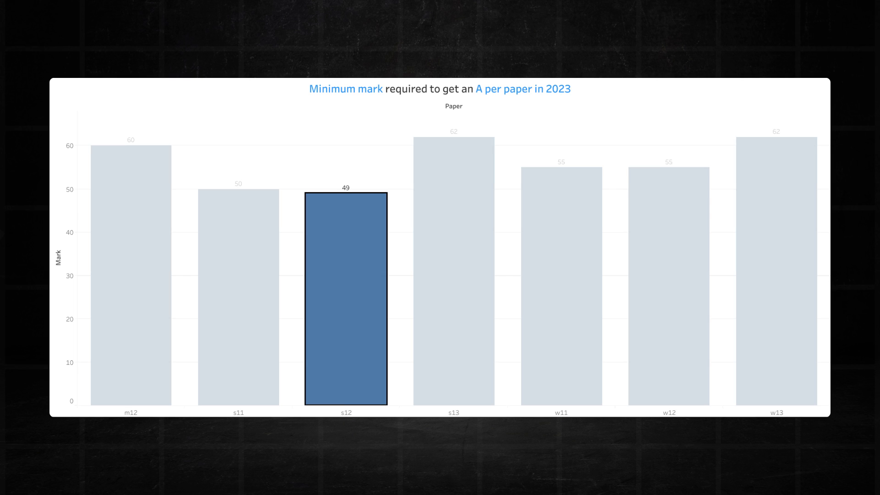
left_click(669, 281)
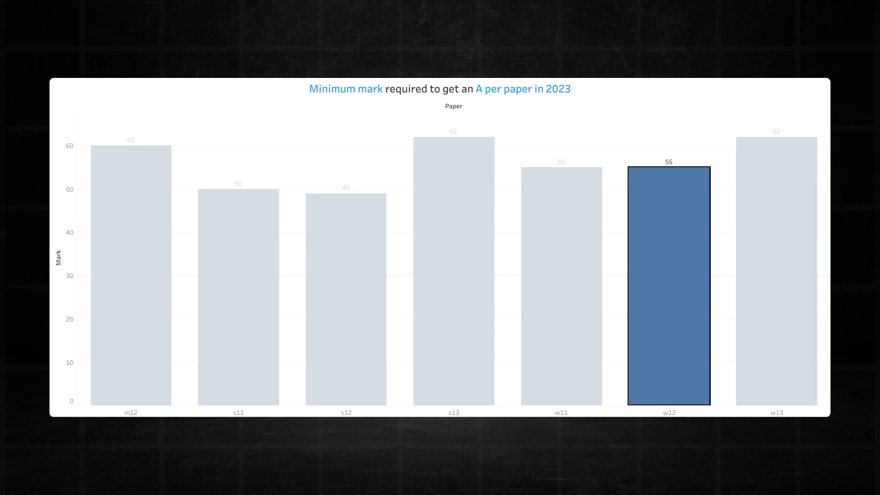